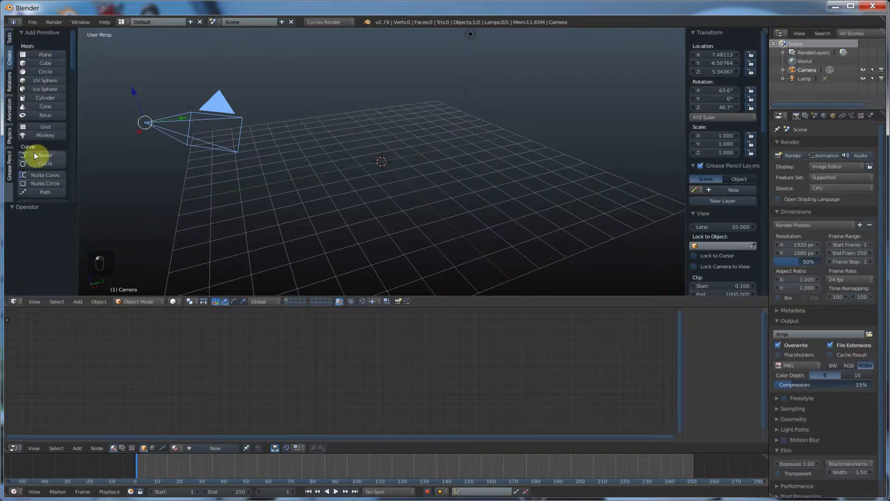
pyautogui.moveTo(414, 218)
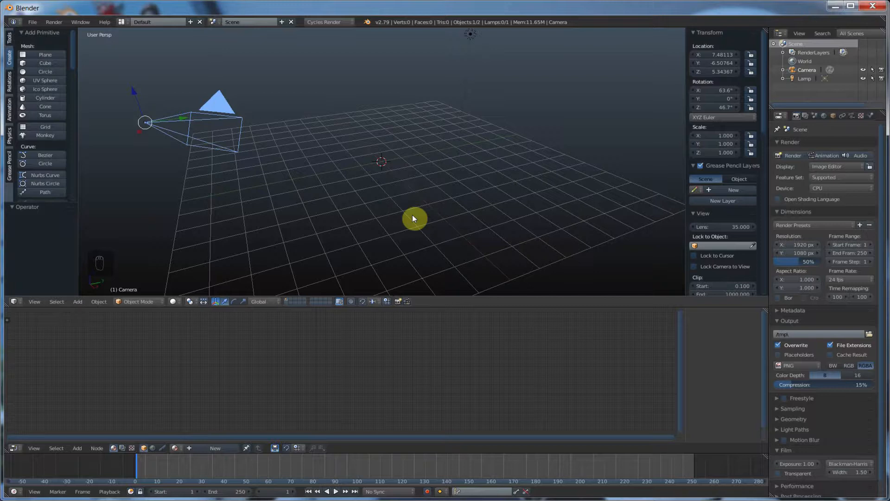
pyautogui.moveTo(457, 226)
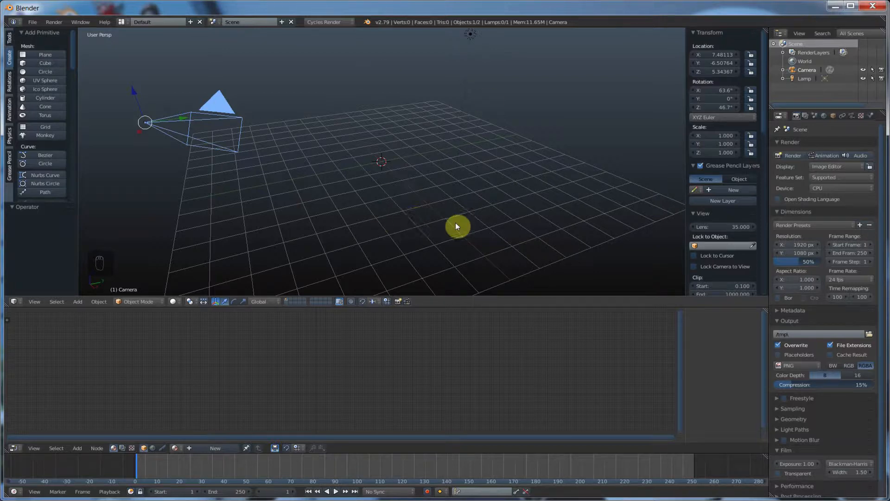
pyautogui.moveTo(381, 150)
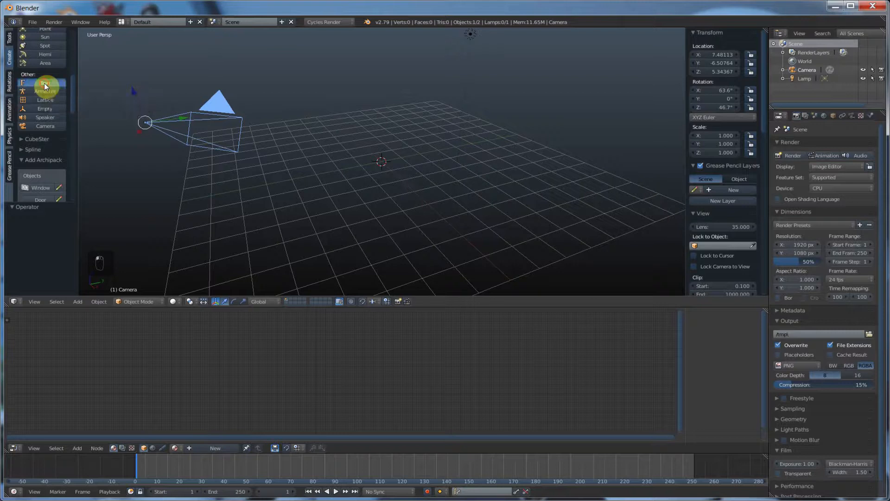
# - Add a text object reading 'Text' at the scene origin via Other > Text
pyautogui.click(45, 83)
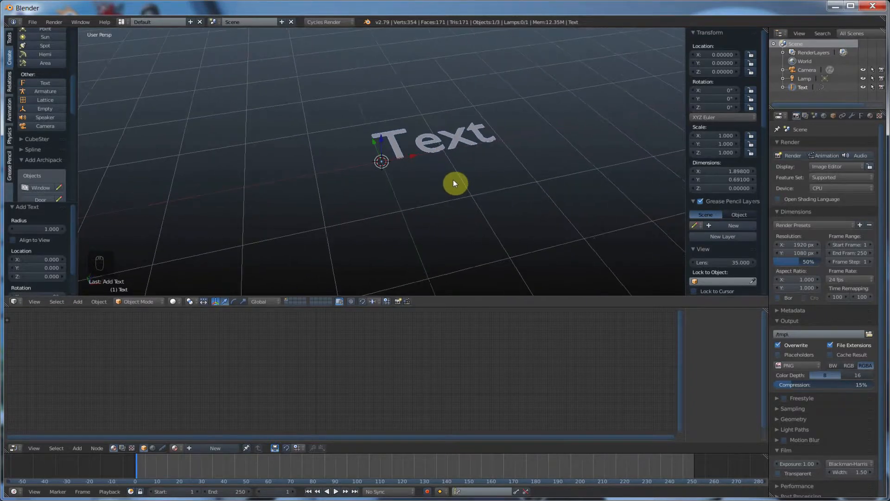
pyautogui.moveTo(860, 119)
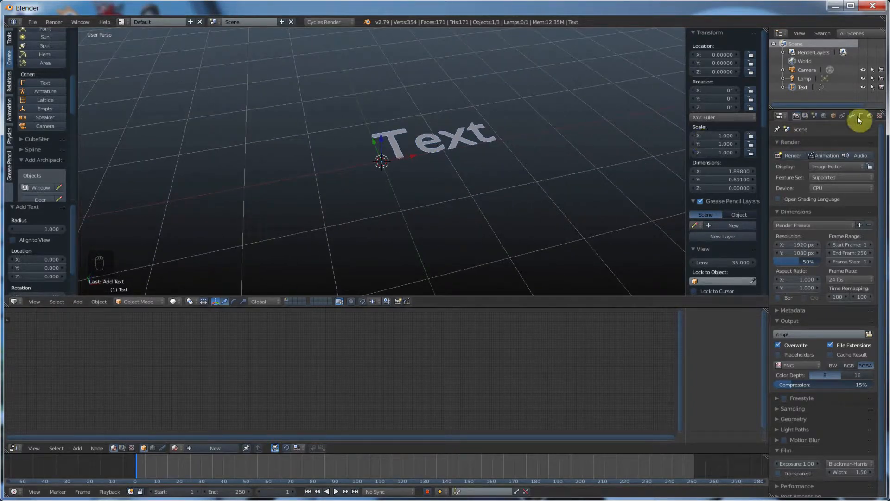
# - Show the text object's data settings and rename its data block to 'Untitled'
pyautogui.click(860, 115)
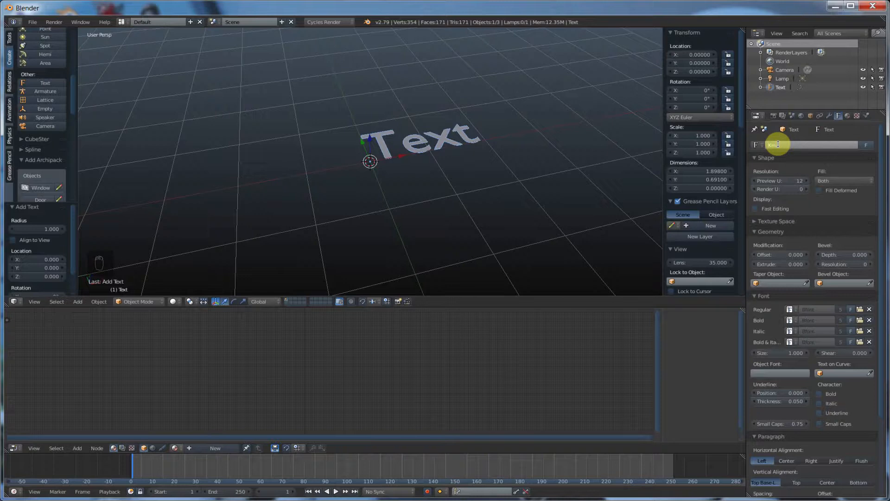
pyautogui.press('backspace')
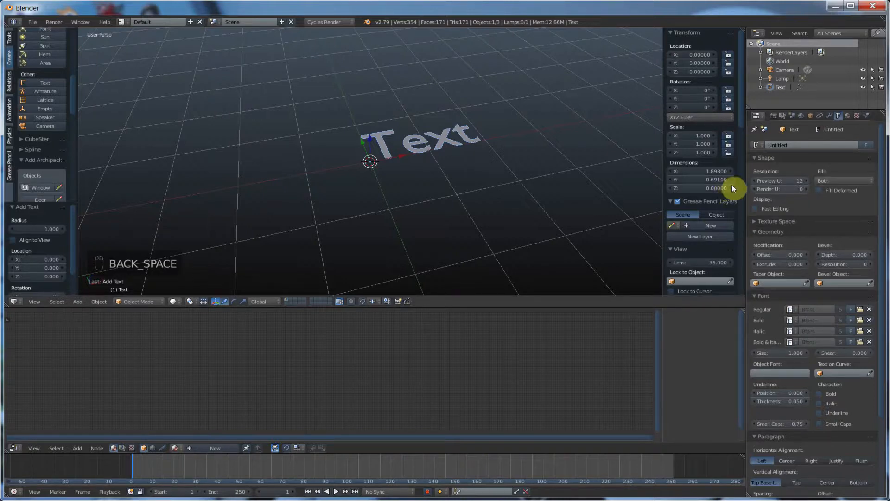
pyautogui.moveTo(259, 282)
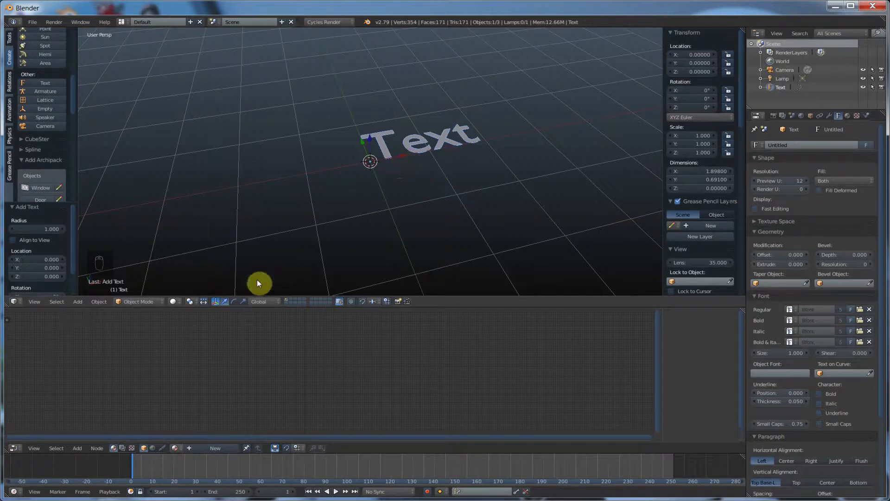
# - In Edit Mode, replace the default 'Text' with the word 'blenderBinge'
pyautogui.click(136, 302)
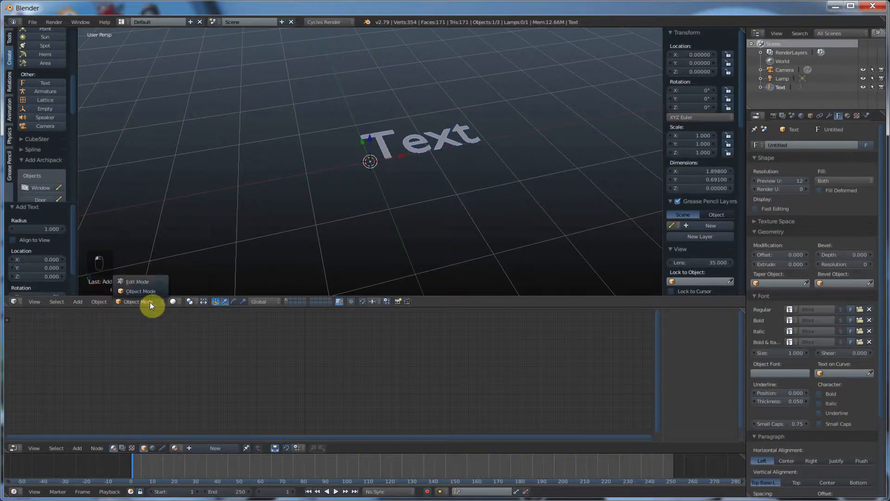
pyautogui.moveTo(138, 282)
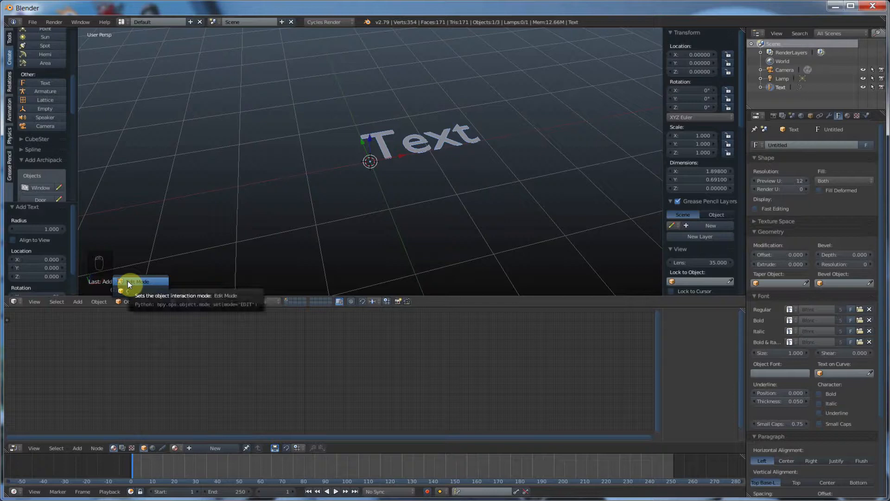
pyautogui.press('Tab')
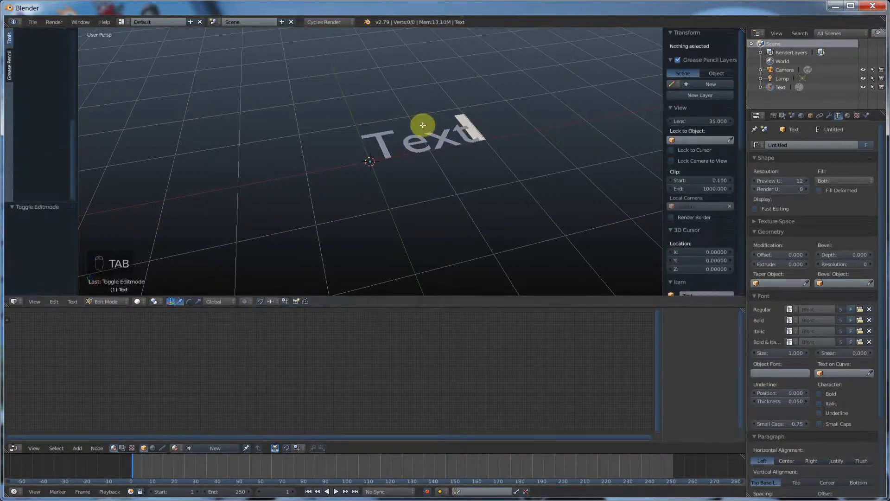
pyautogui.moveTo(400, 149)
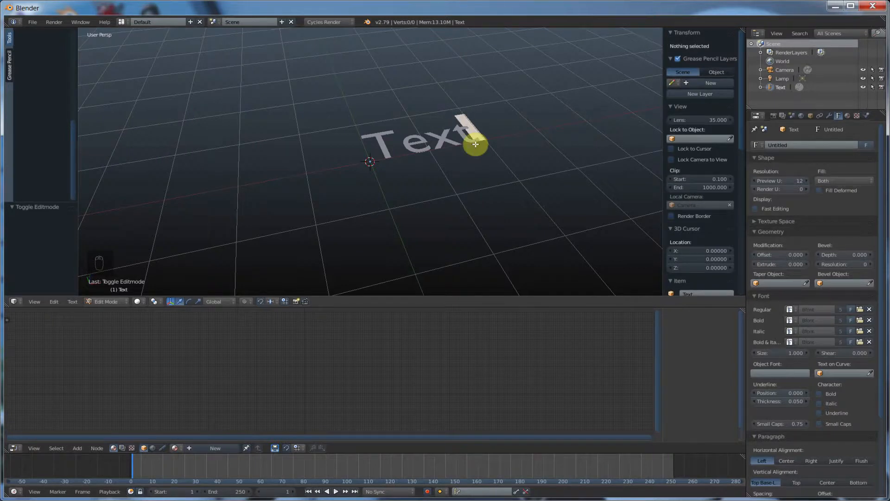
pyautogui.press('backspace')
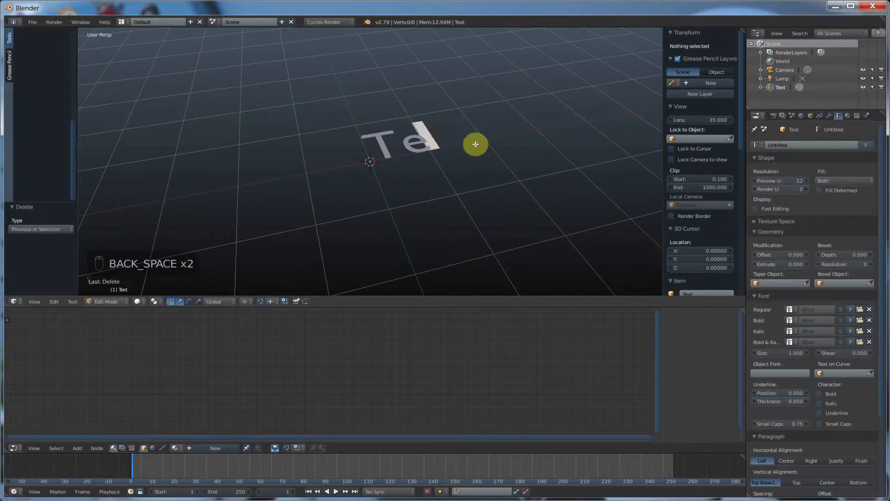
pyautogui.press('BACKSPACE')
pyautogui.write('b')
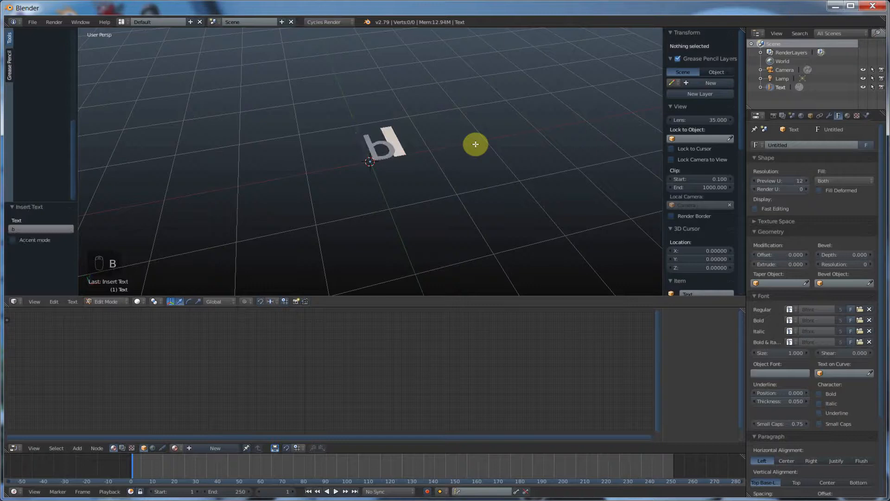
pyautogui.write('lenderB')
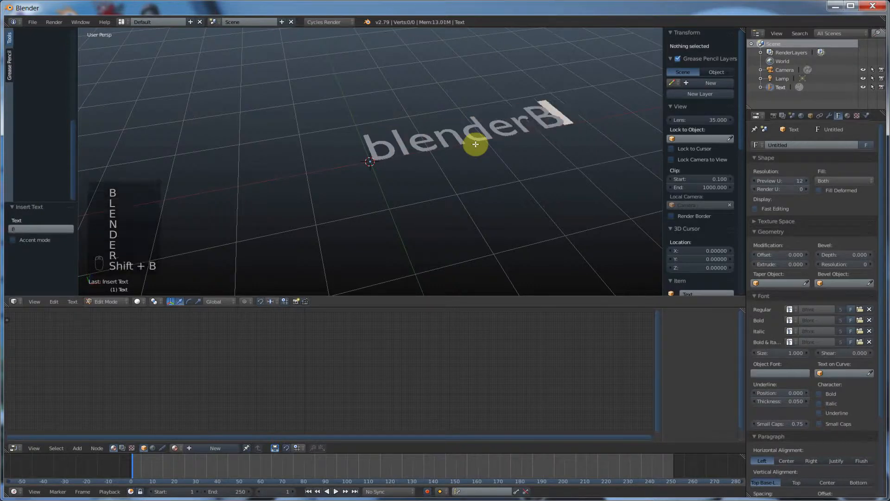
pyautogui.write('inge')
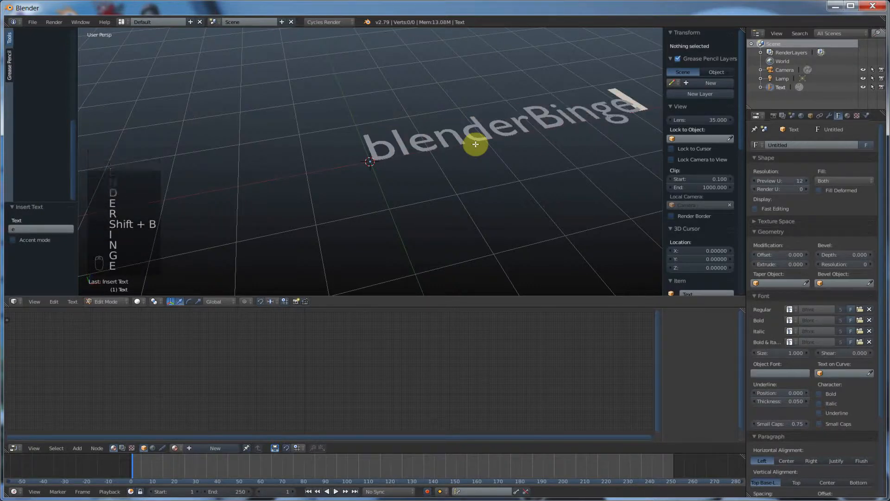
pyautogui.moveTo(696, 260)
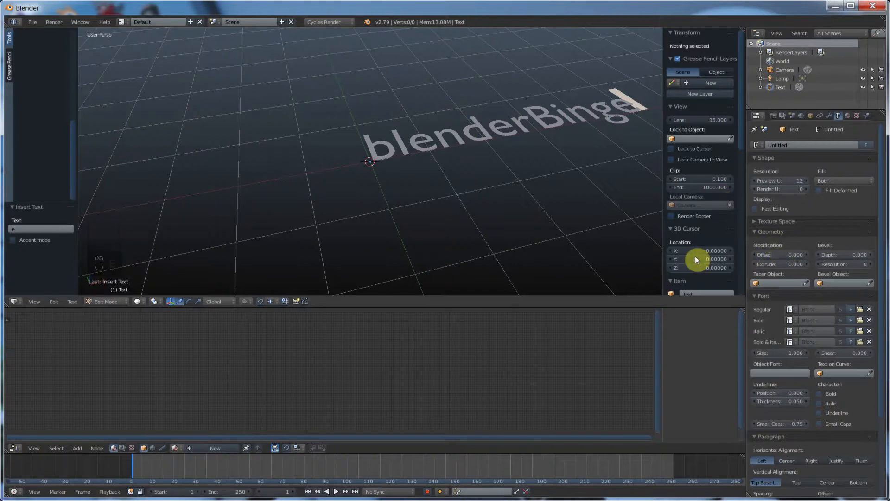
# - Switch from Edit Mode back to Object Mode via the header mode dropdown
pyautogui.click(106, 301)
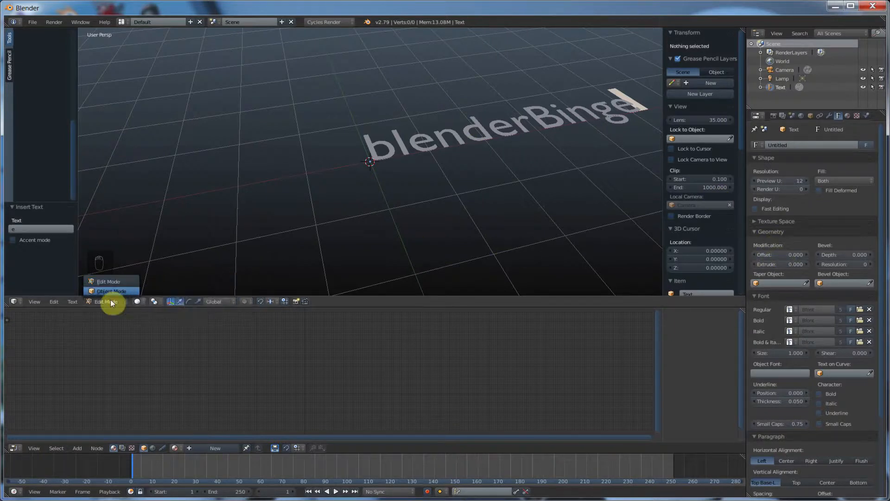
pyautogui.click(112, 290)
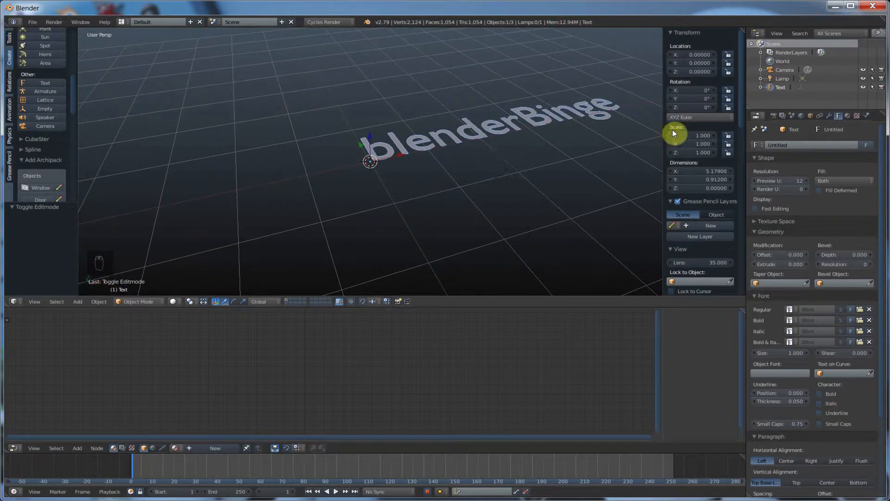
pyautogui.moveTo(820, 166)
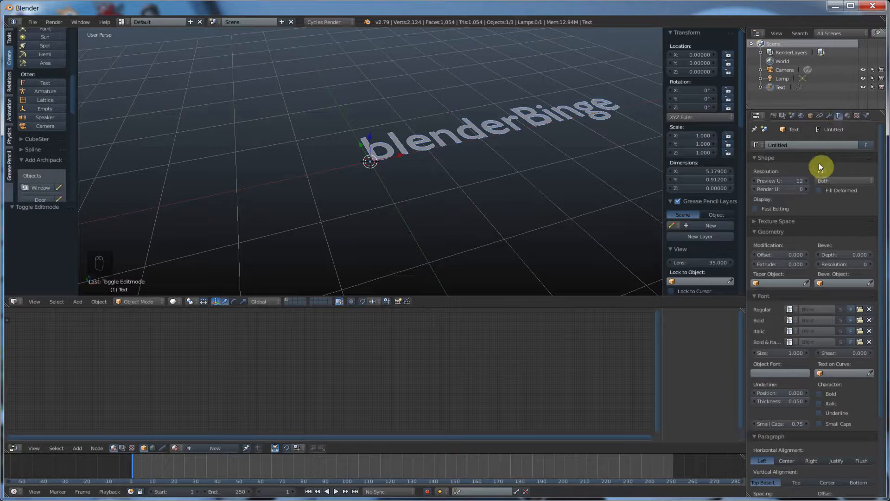
pyautogui.moveTo(789, 268)
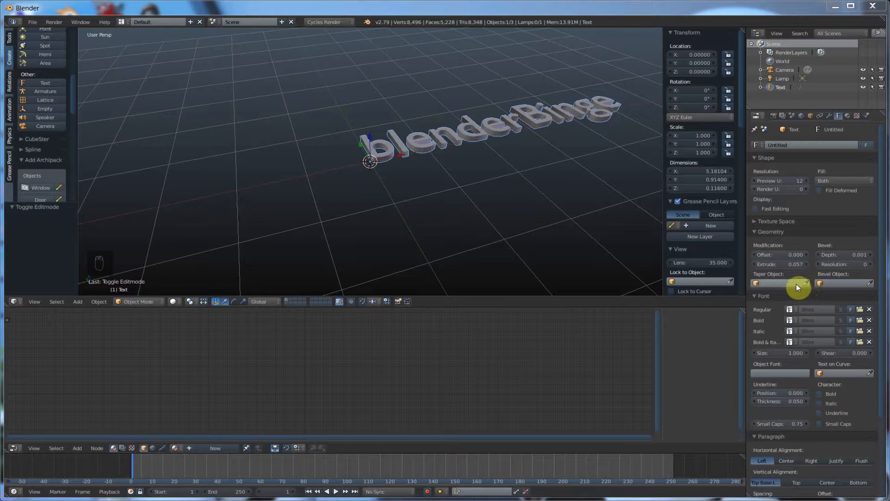
pyautogui.moveTo(834, 283)
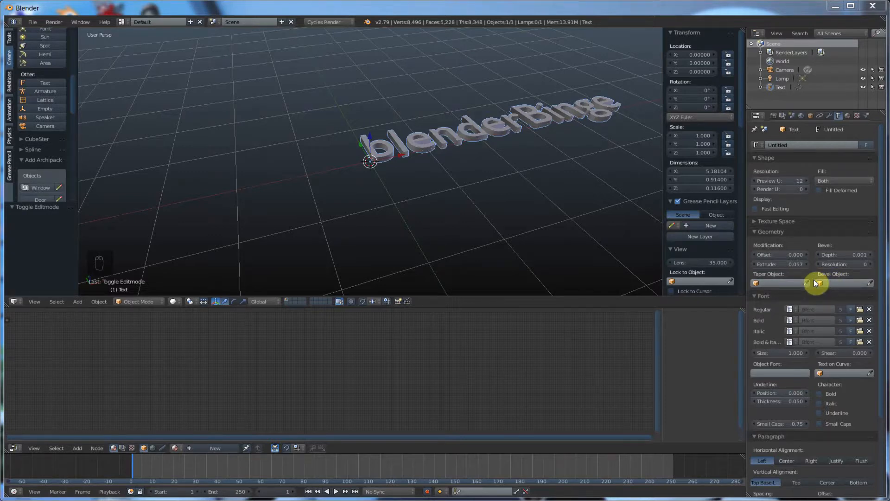
pyautogui.moveTo(811, 294)
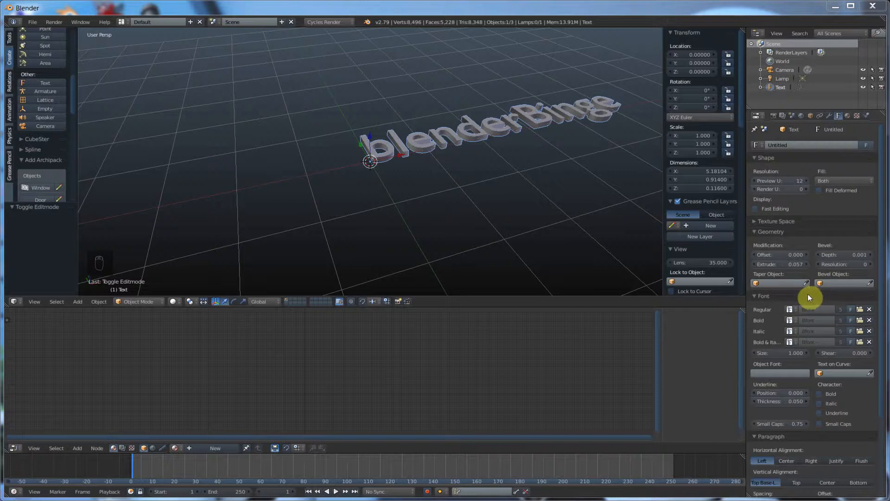
pyautogui.moveTo(805, 379)
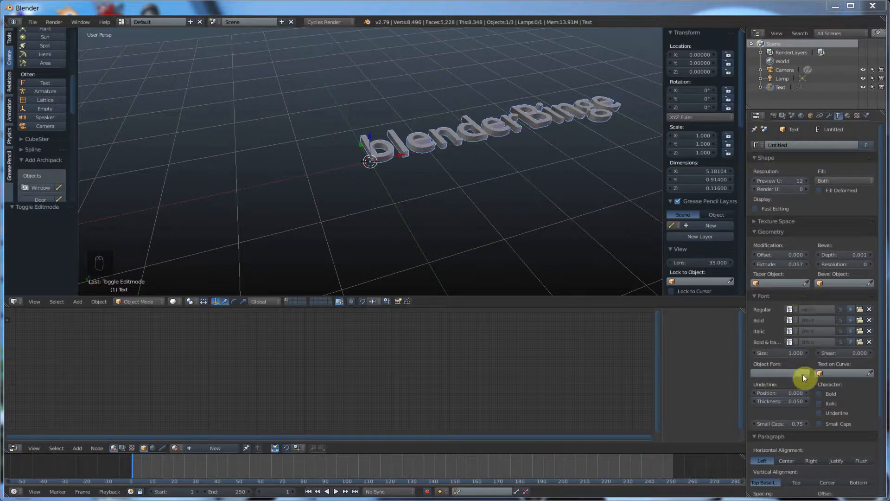
pyautogui.moveTo(839, 367)
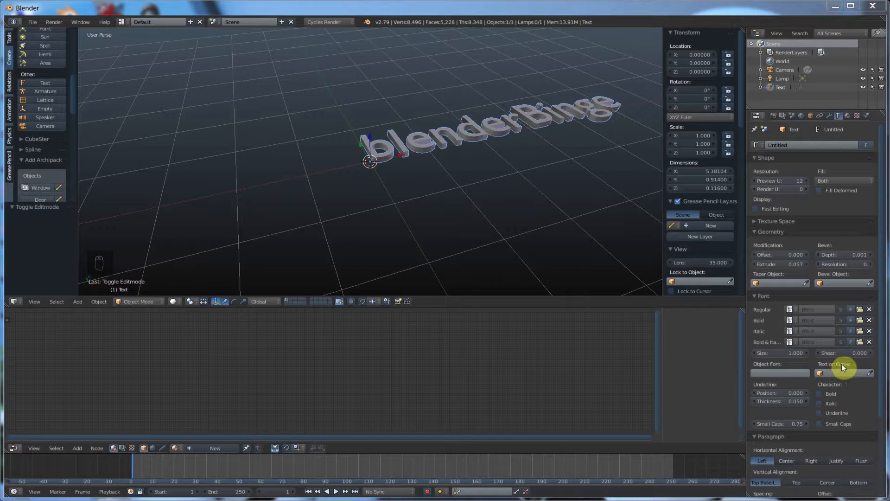
pyautogui.moveTo(74, 124)
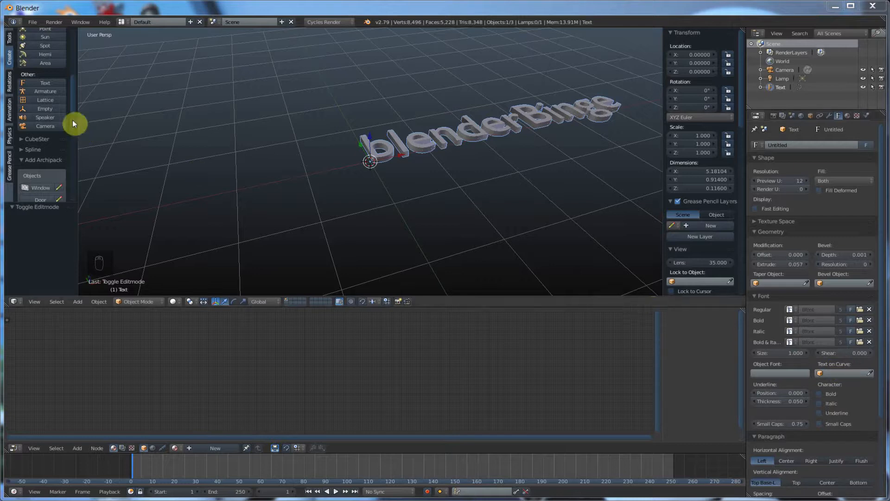
# - Add a Bezier circle at the origin beneath the blenderBinge text
pyautogui.scroll(3)
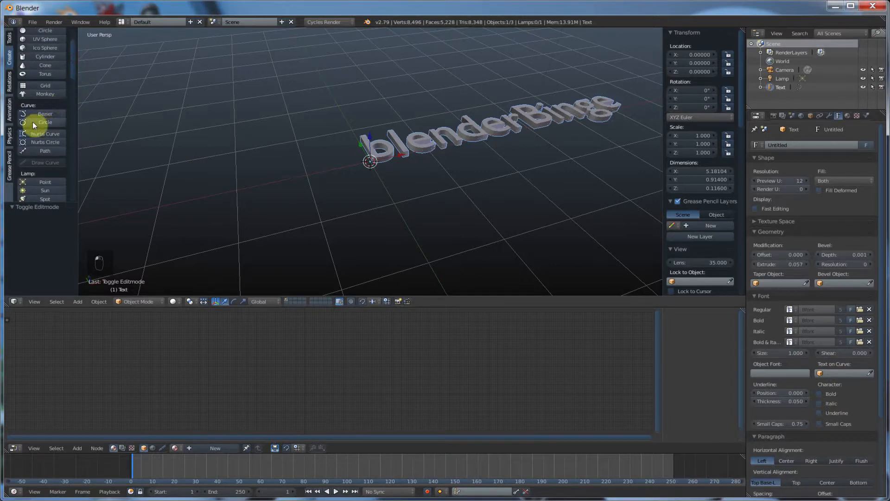
pyautogui.click(45, 121)
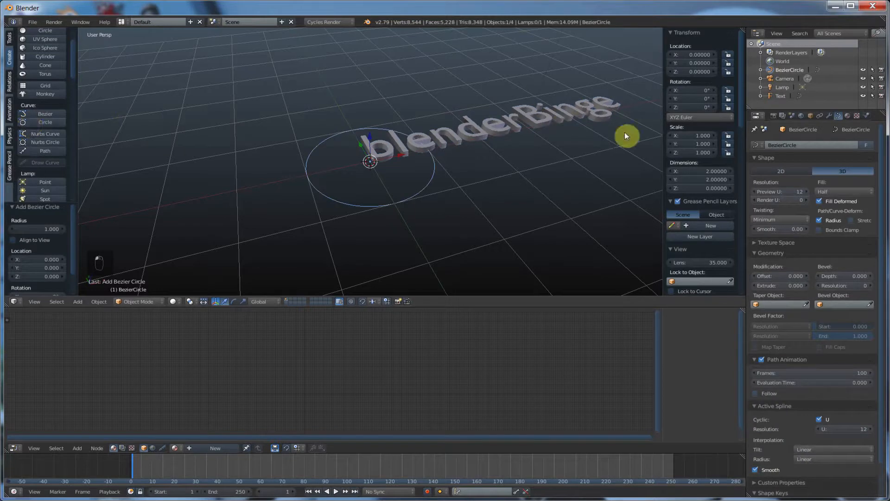
pyautogui.moveTo(850, 348)
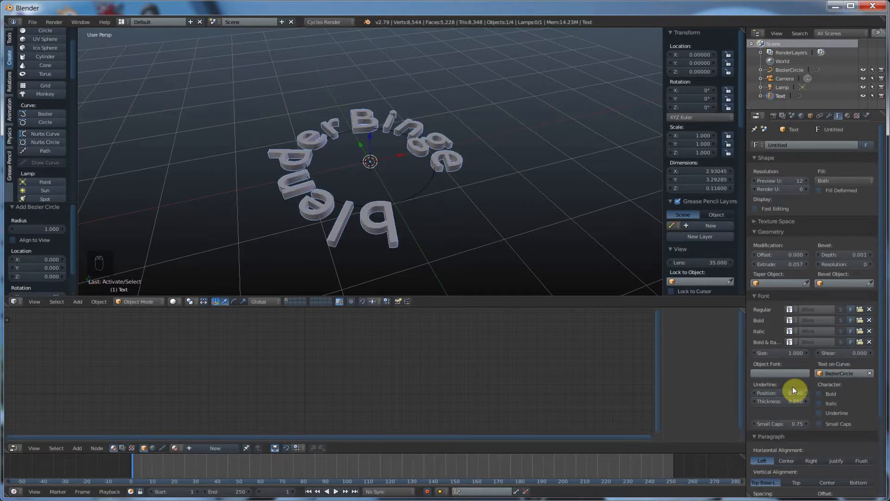
# - Undo the accidental change and lower the font size to 0.790
pyautogui.press('ctrl+z')
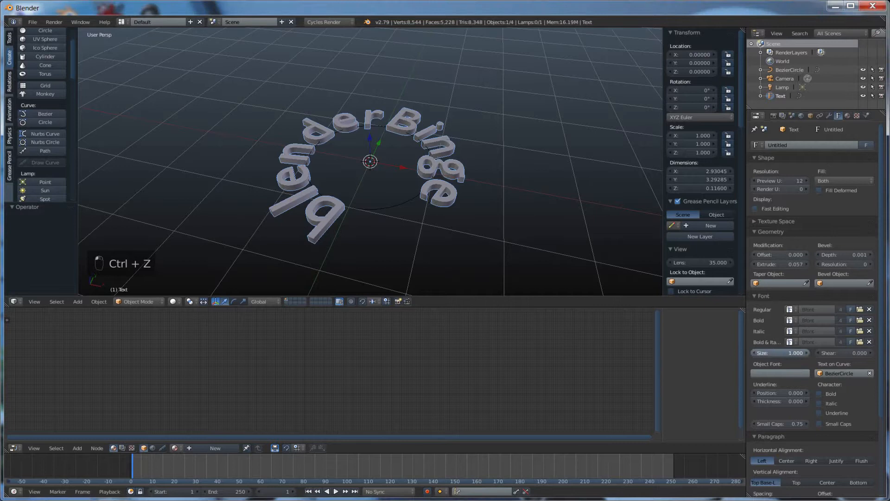
pyautogui.click(781, 352)
pyautogui.write('0.790')
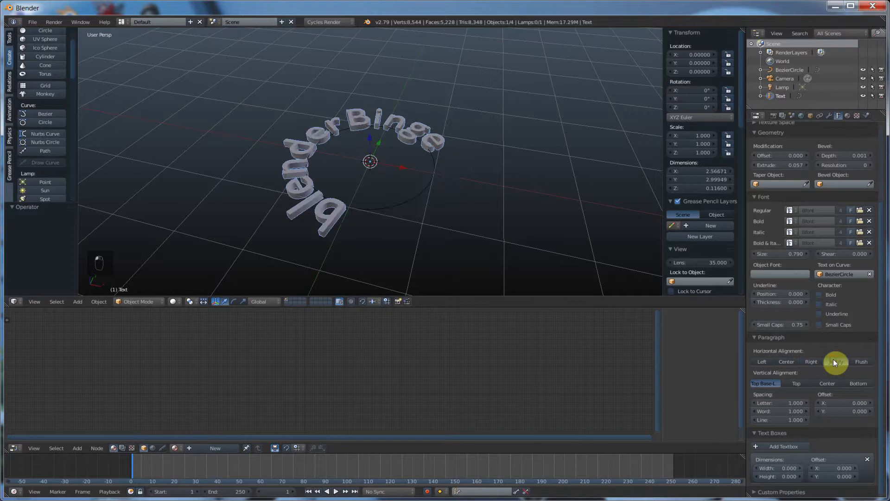
# - Try horizontal and bottom alignment options, ending with Vertical Alignment set to Top
pyautogui.click(762, 361)
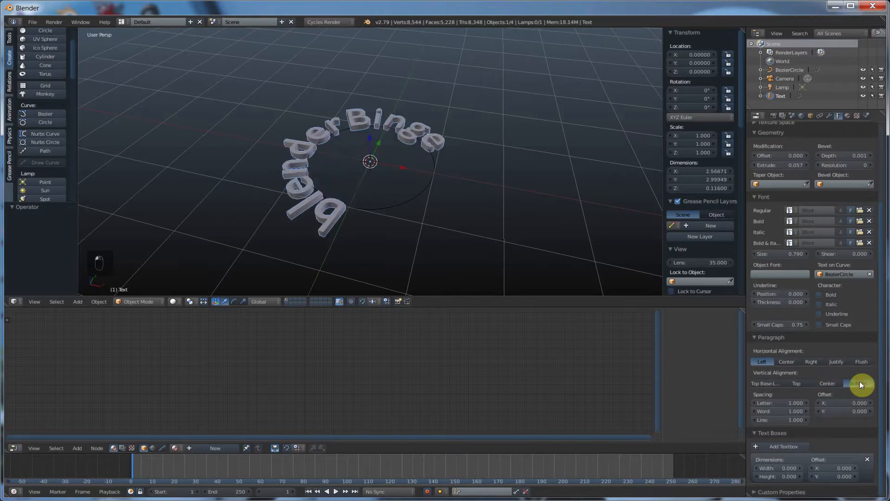
pyautogui.click(828, 384)
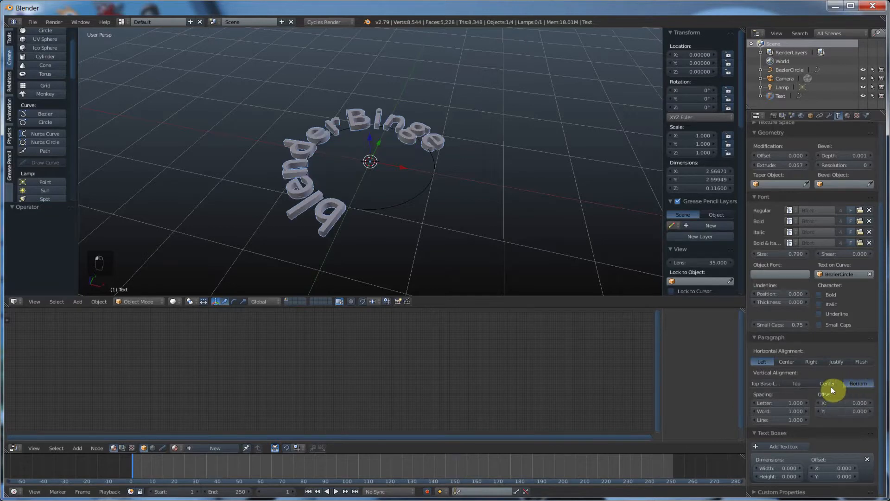
pyautogui.click(796, 382)
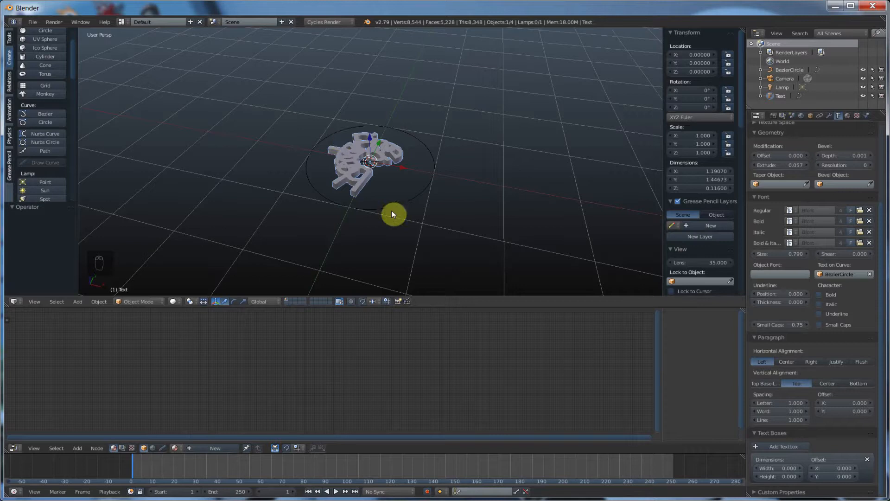
# - Scale the Bezier circle up about 2.1 times, then reselect the text
pyautogui.click(392, 214)
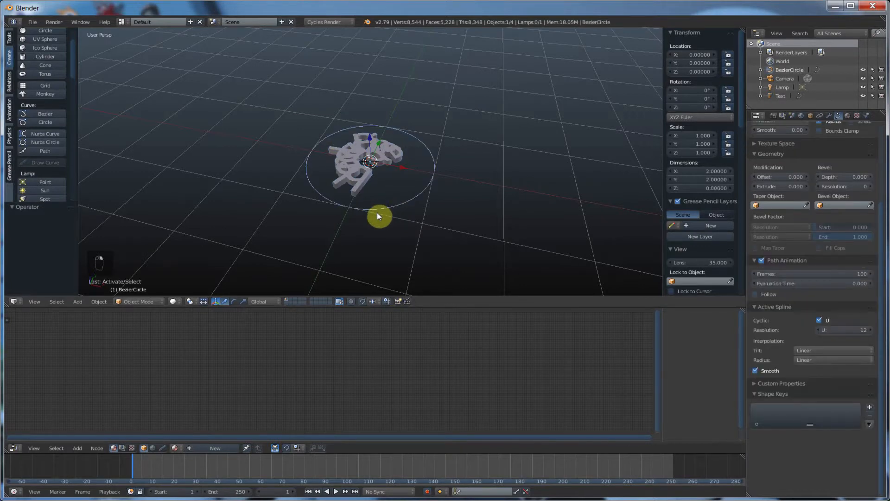
pyautogui.press('s')
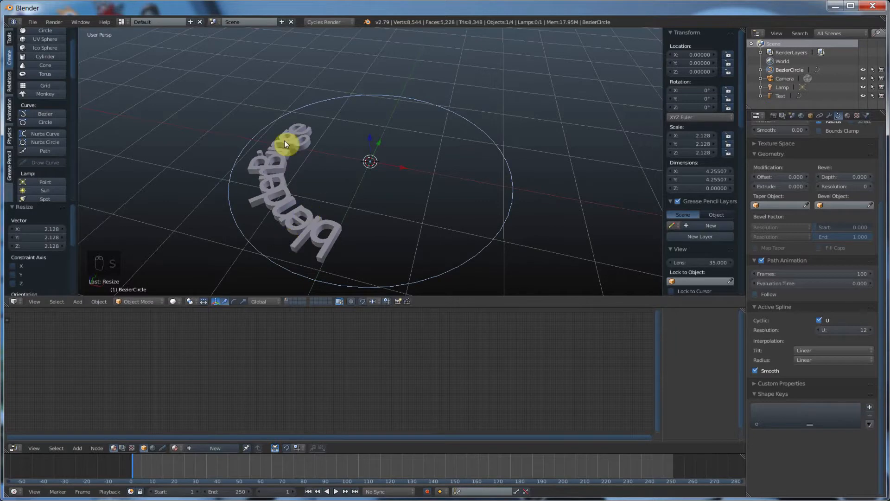
pyautogui.click(323, 242)
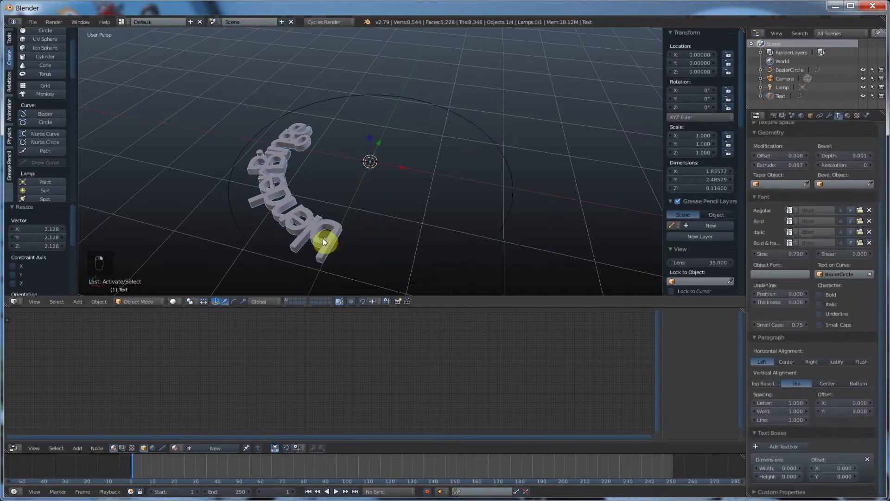
pyautogui.click(858, 383)
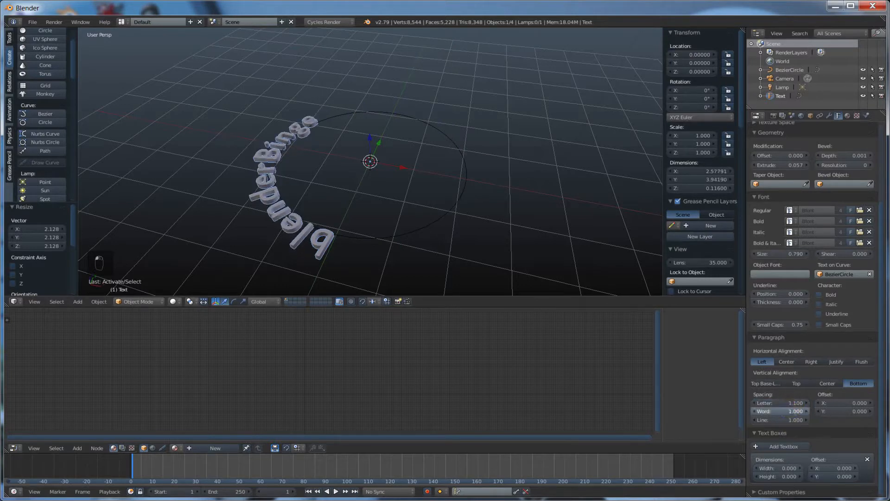
# - Open the font file browser from the Font panel's Regular folder icon
pyautogui.click(764, 130)
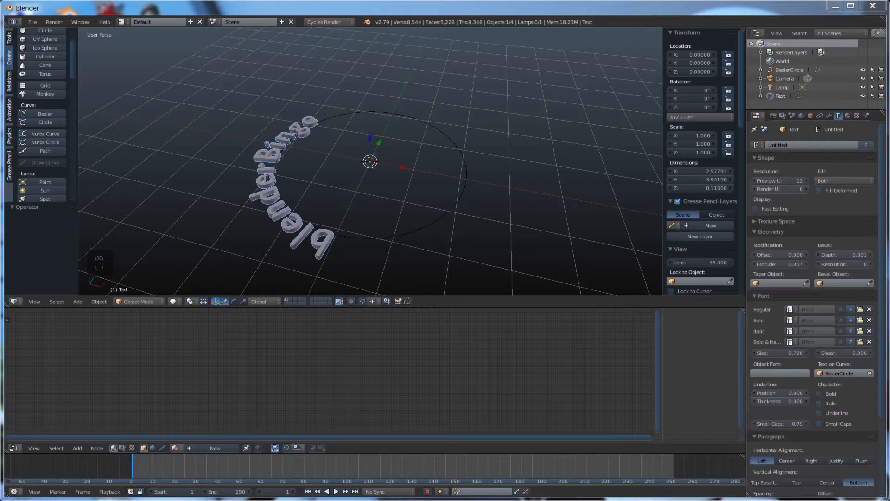
pyautogui.moveTo(860, 308)
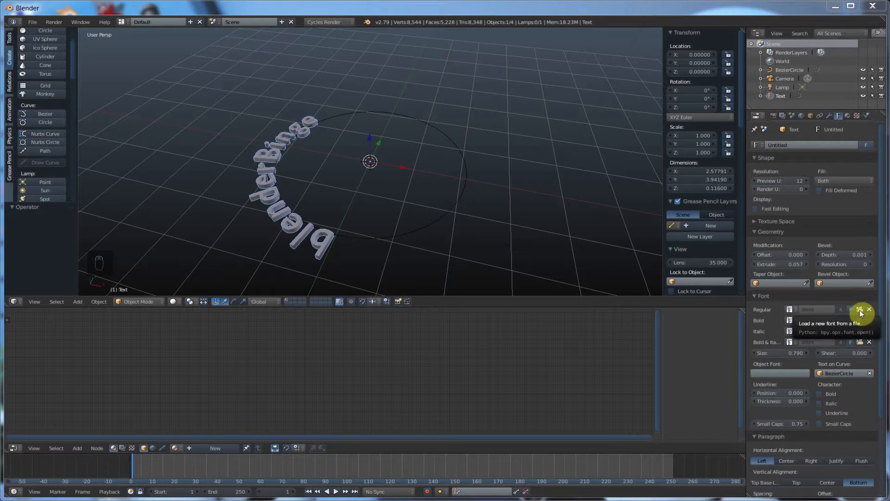
pyautogui.click(861, 309)
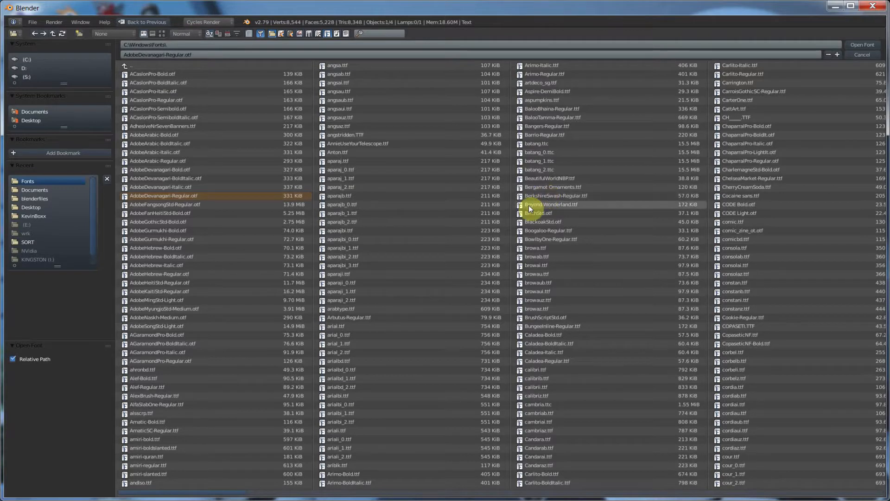
# - Load the thin BirchStd font file for the curved text
pyautogui.click(860, 45)
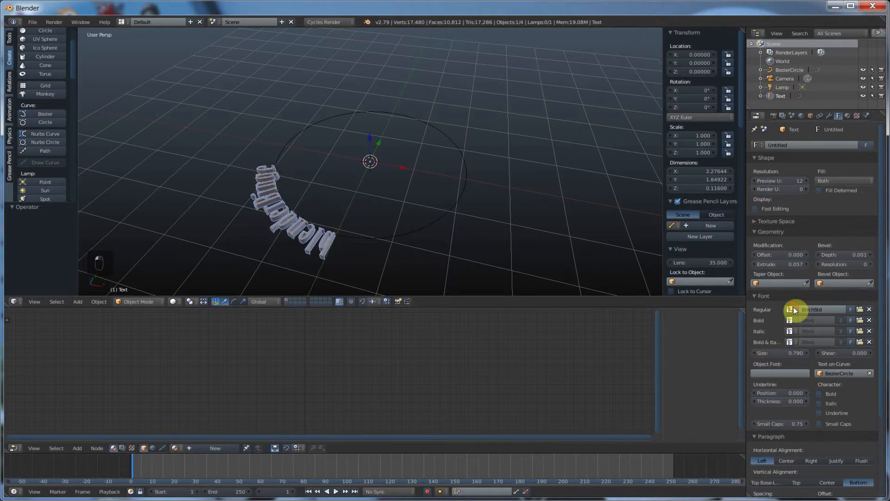
# - Switch the blenderBinge text's Regular font from BirchStd back to Bfont
pyautogui.click(790, 308)
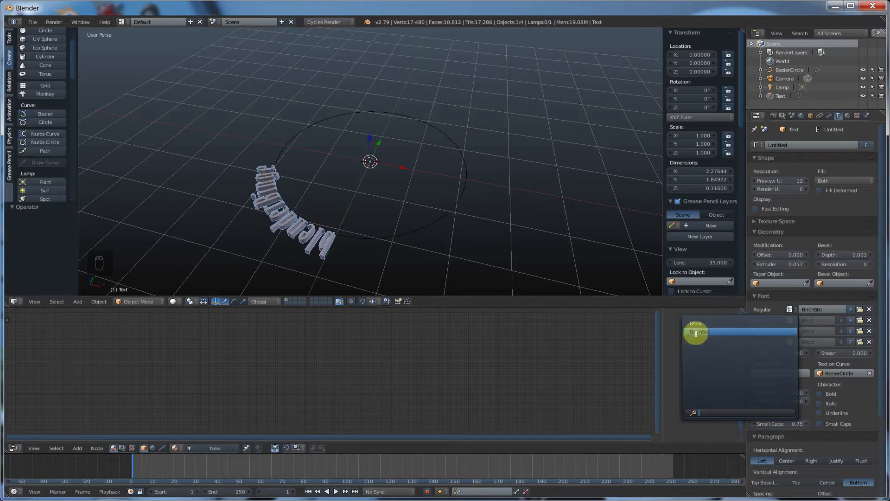
pyautogui.click(699, 331)
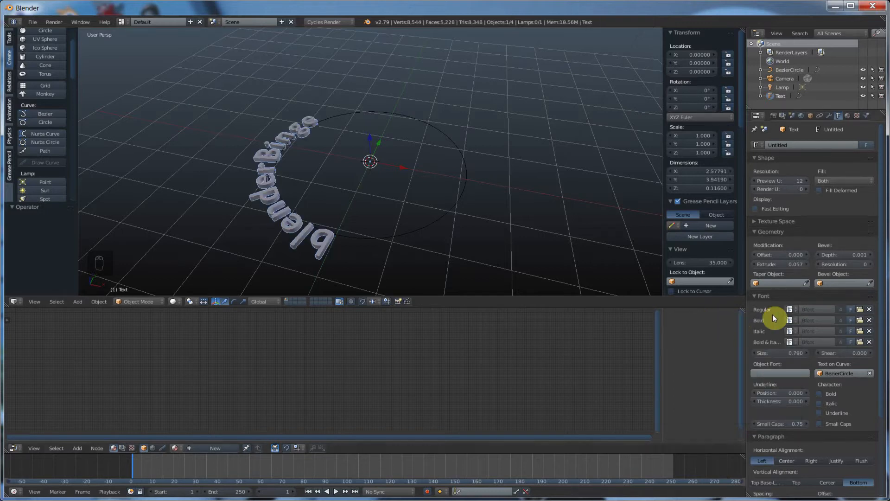
pyautogui.moveTo(861, 310)
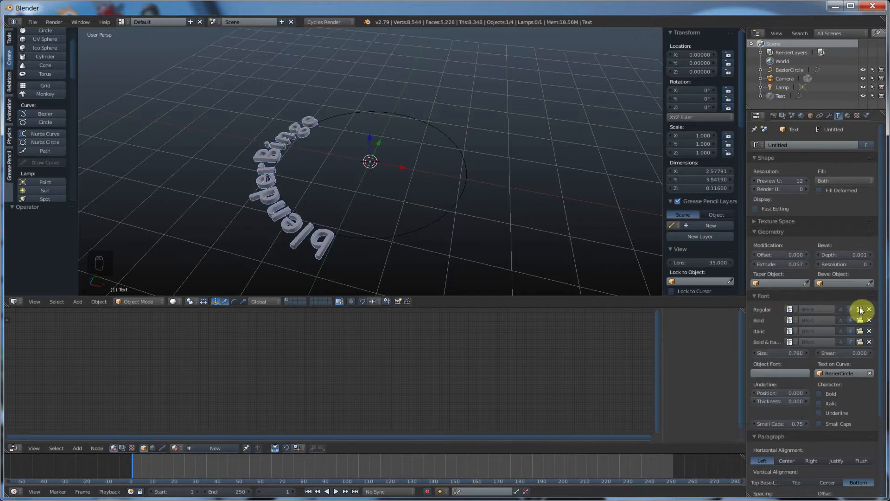
pyautogui.moveTo(858, 428)
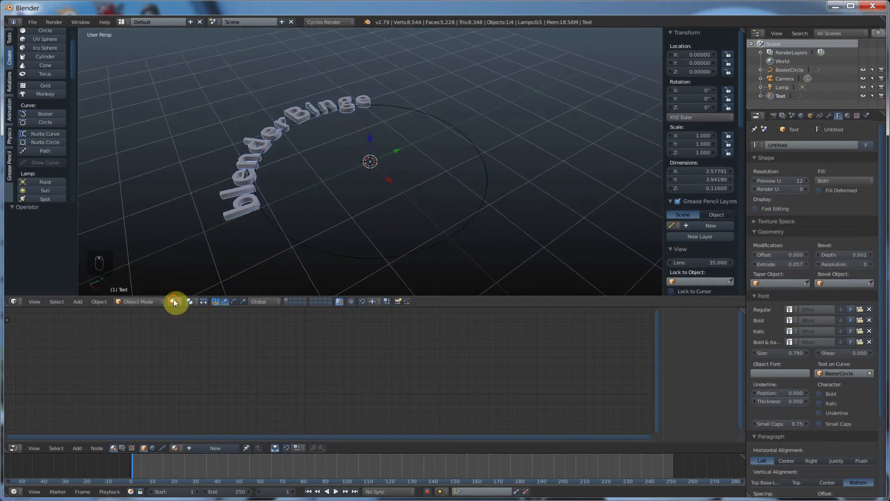
pyautogui.click(175, 301)
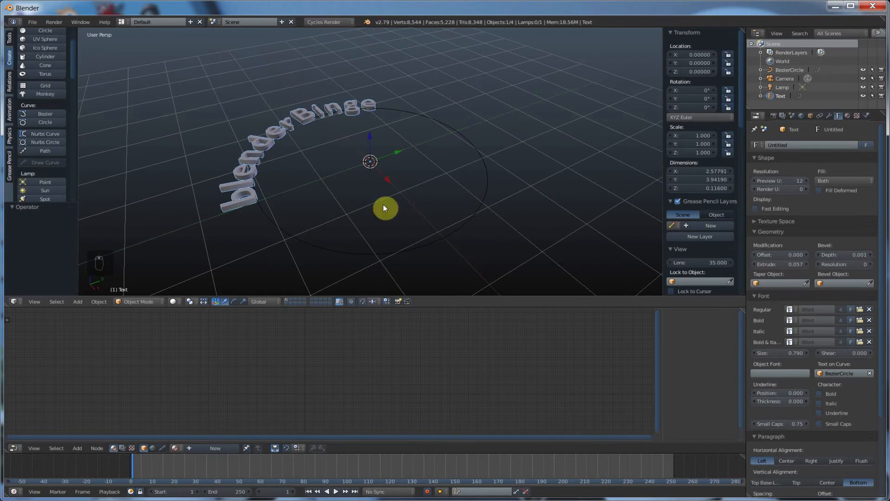
pyautogui.moveTo(795, 377)
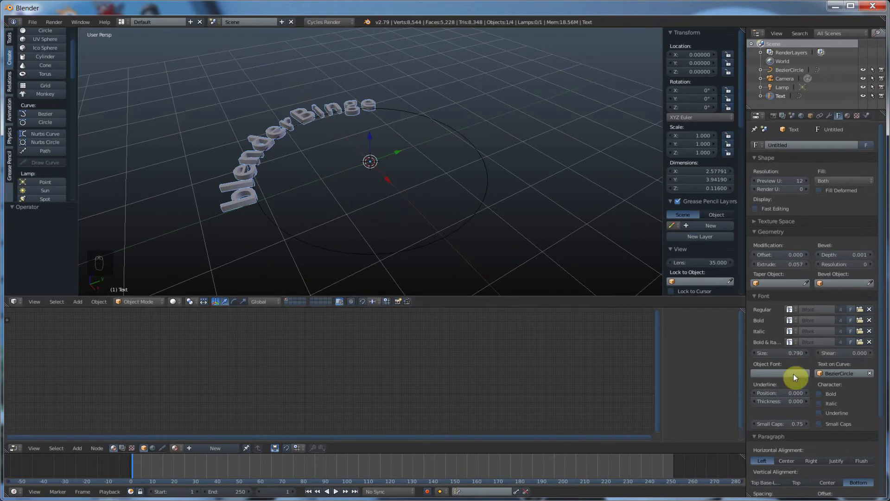
pyautogui.moveTo(830, 393)
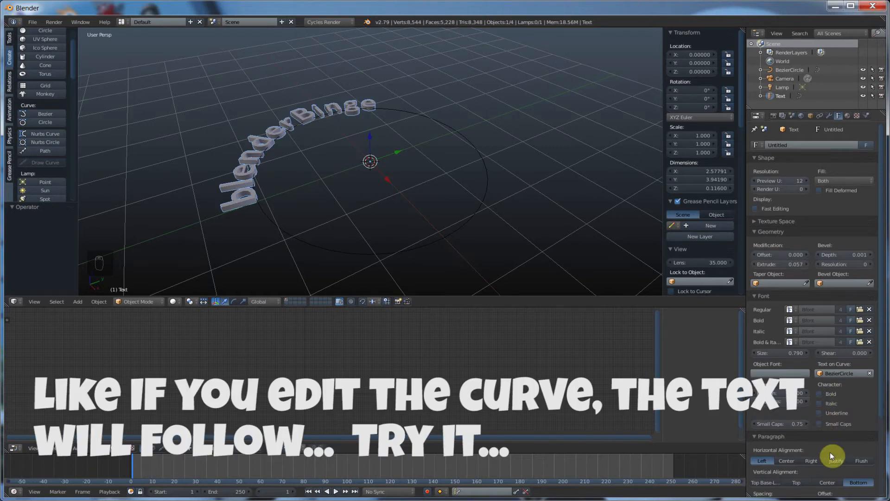
pyautogui.scroll(-3)
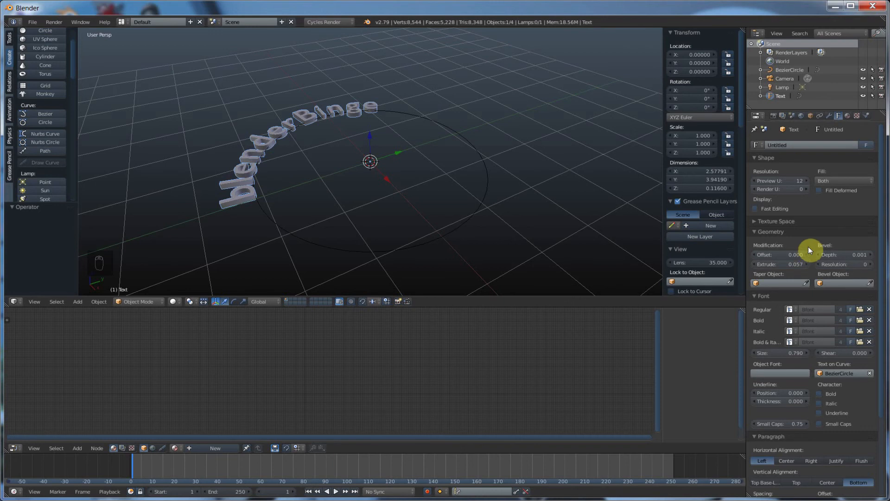
pyautogui.moveTo(381, 185)
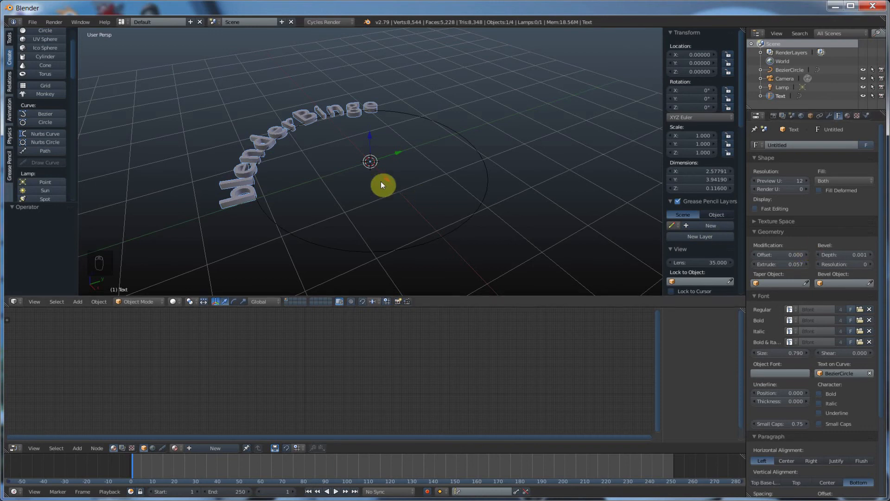